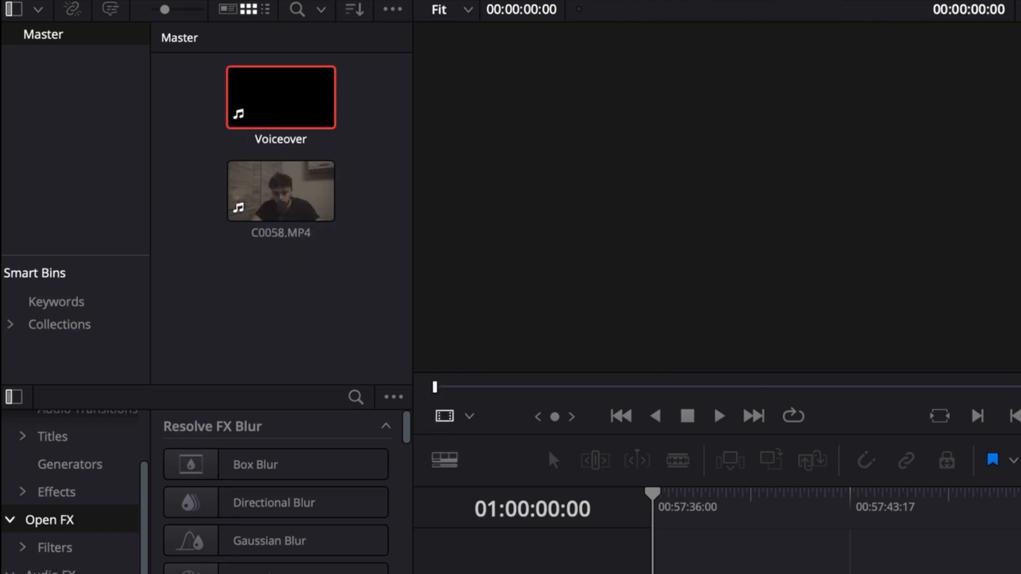
- Rename the talking-head clip C0058.MP4 to MAINFOOTAGE
left_click(279, 190)
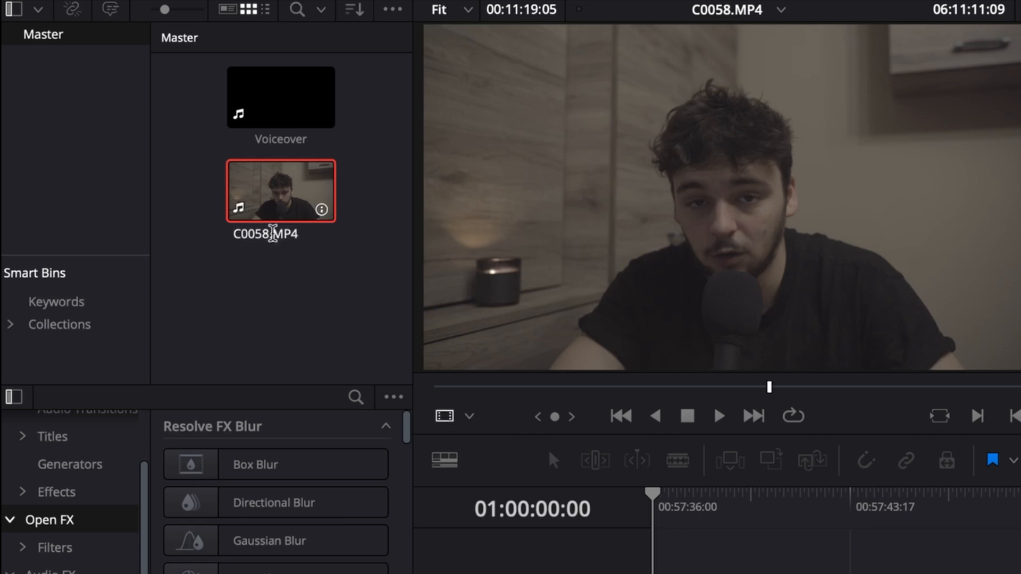
double_click(263, 234)
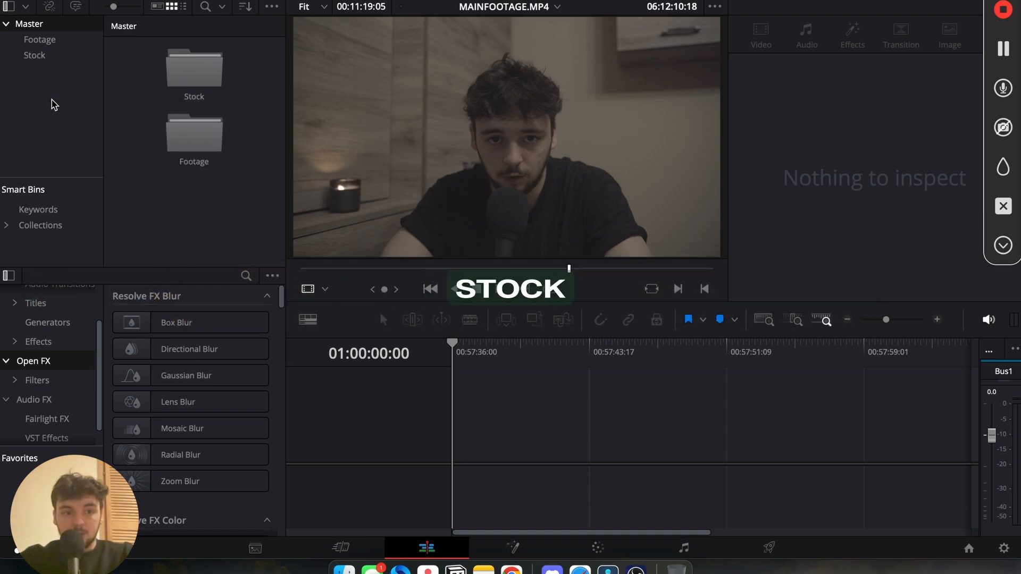
- Add the Animations bin and link MAINFOOTAGE.MP4 with the Voiceover audio in Timeline 1
type("ANimations")
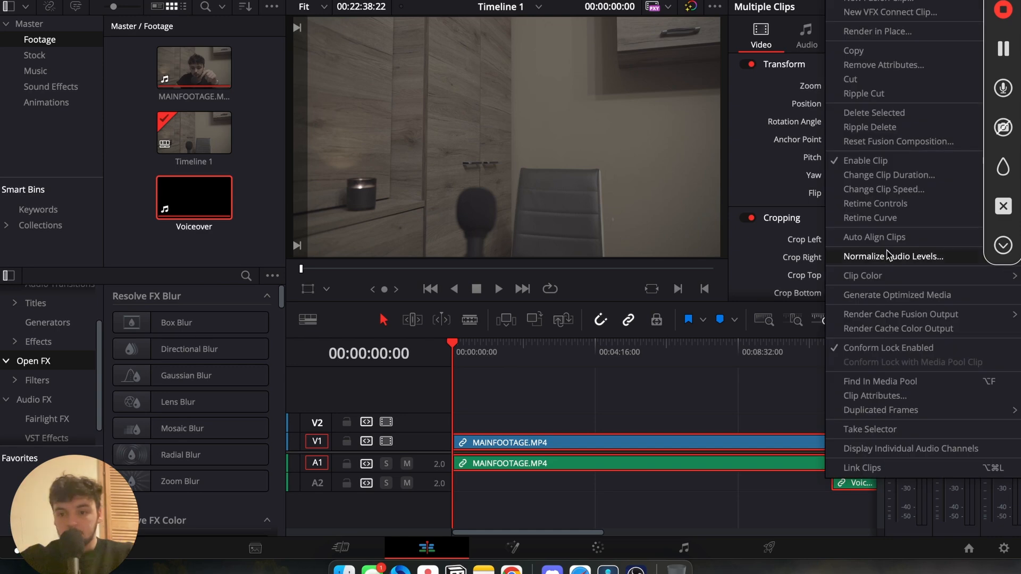
left_click(874, 236)
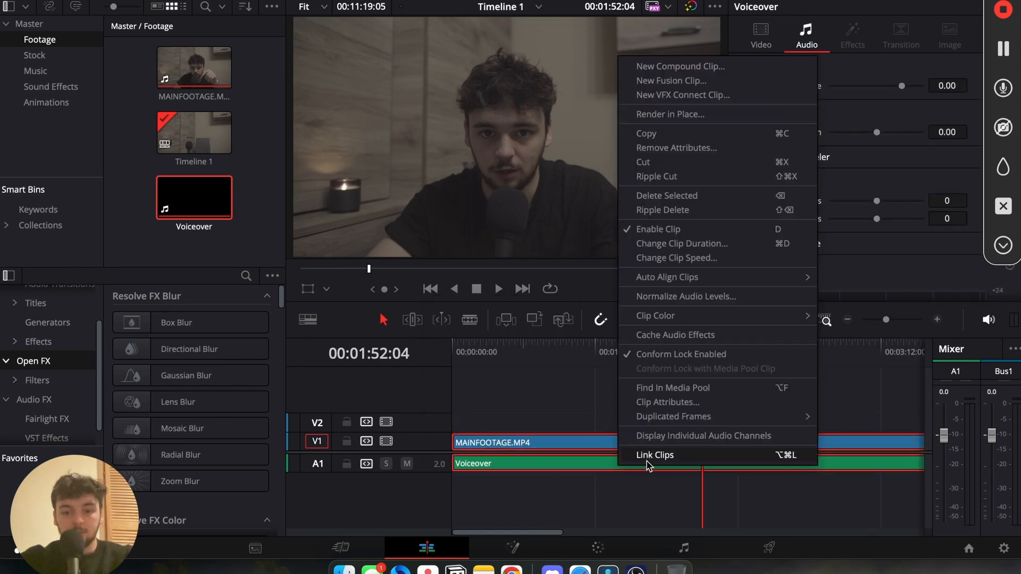
left_click(654, 454)
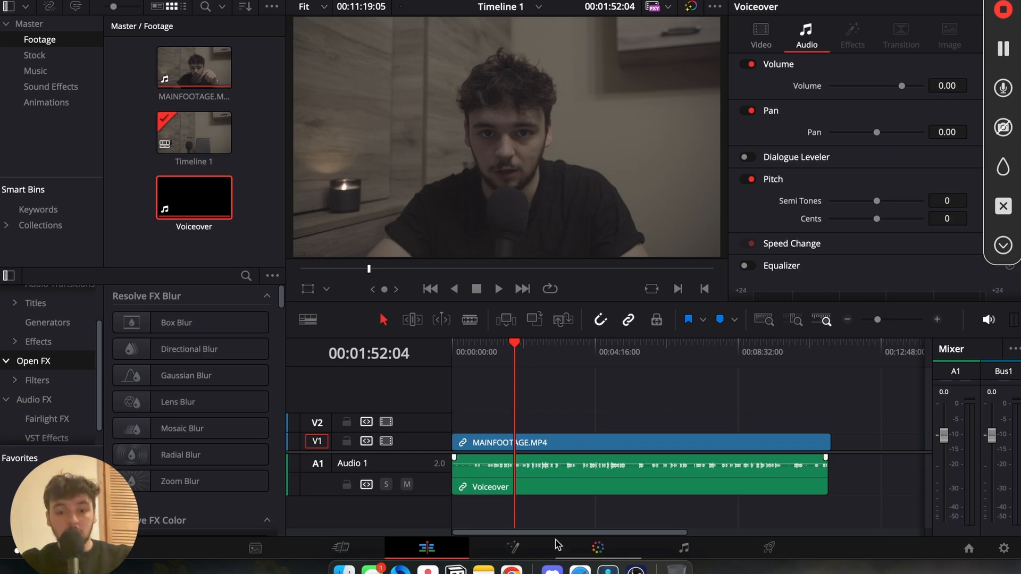
- Grade the footage on the Color page with an Arri Log C Blockbuster LUT, then return to the Edit timeline
left_click(597, 546)
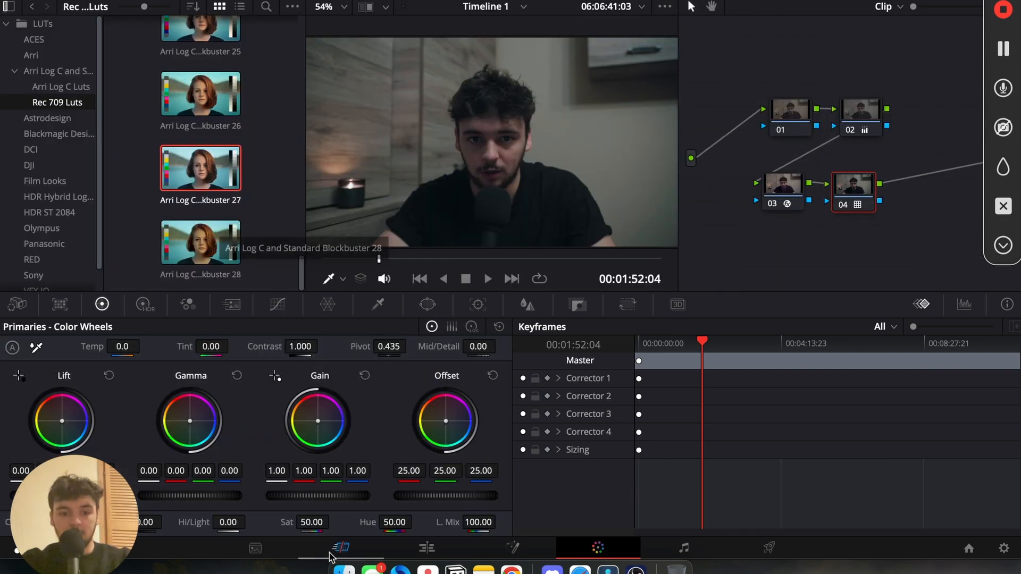
left_click(425, 547)
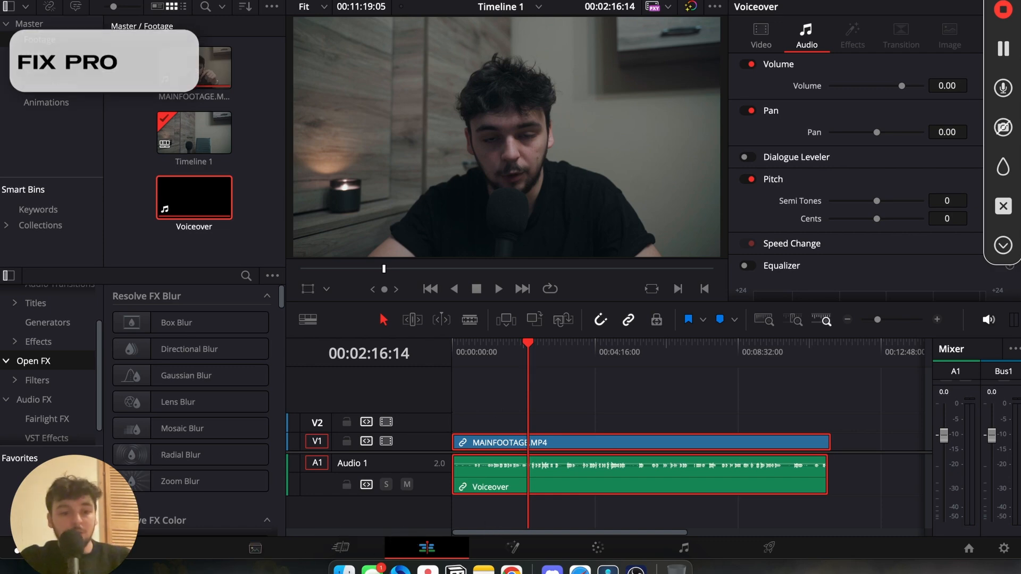
right_click(345, 440)
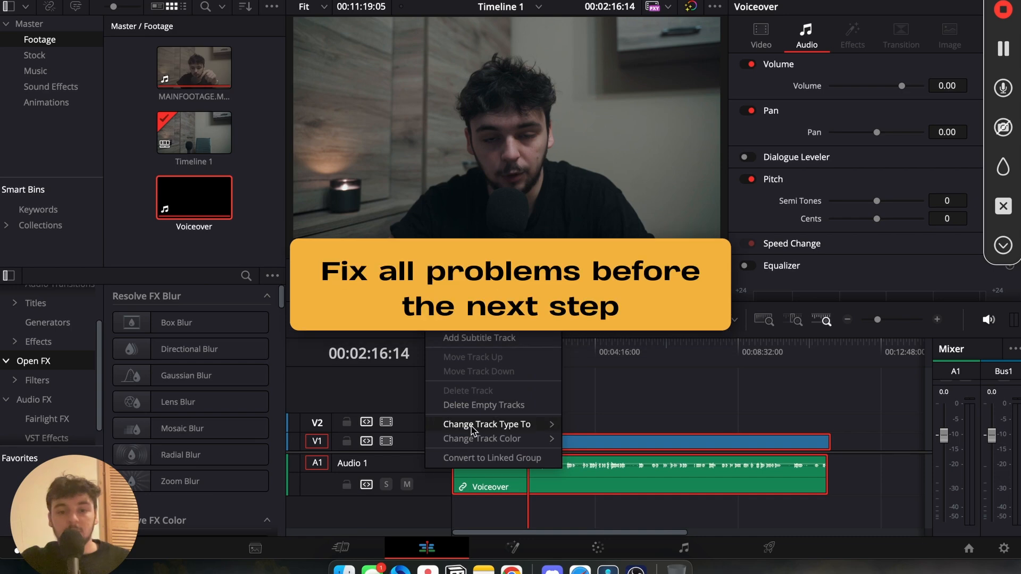
mouse_move(487, 425)
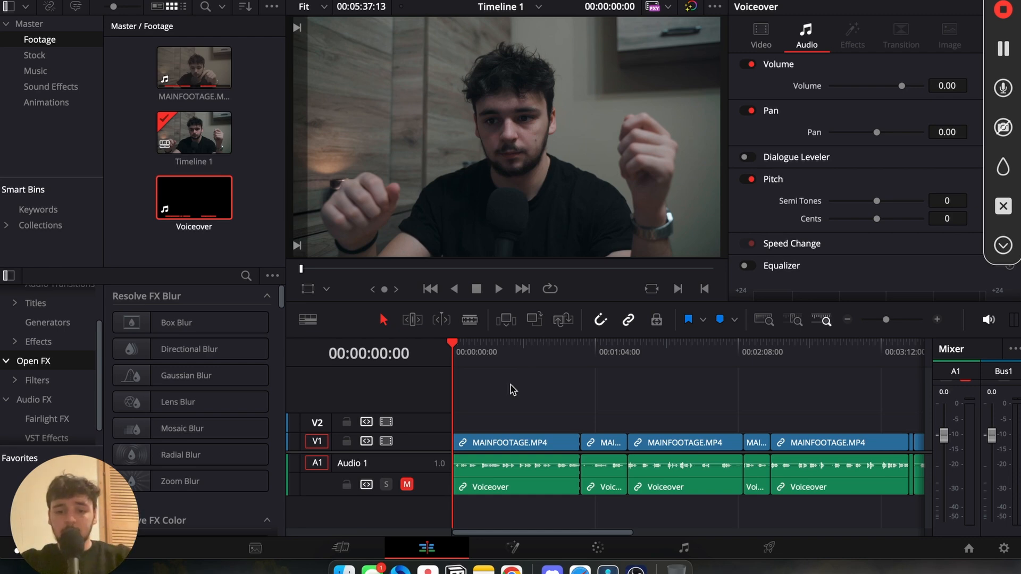
mouse_move(531, 402)
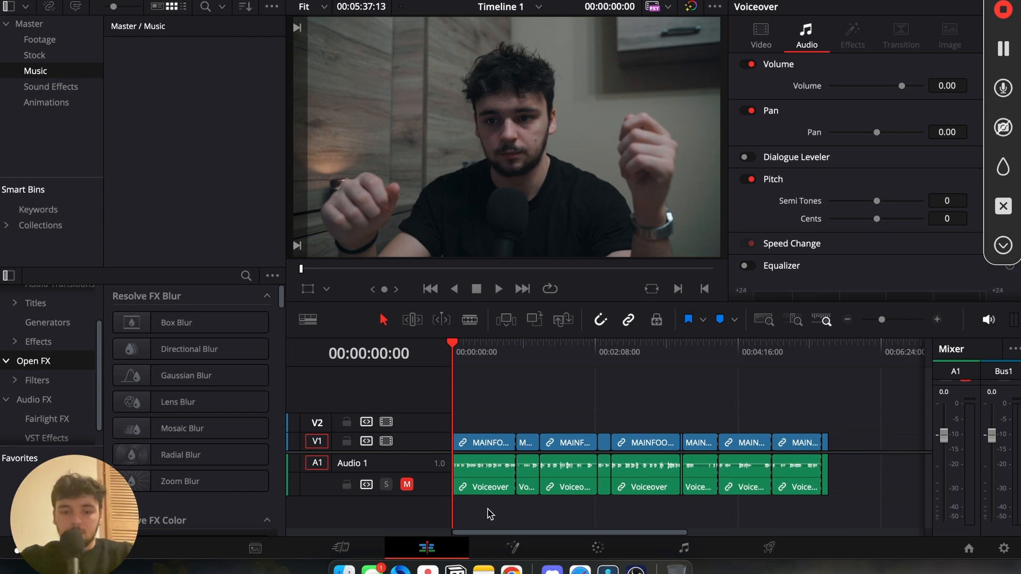
mouse_move(640, 512)
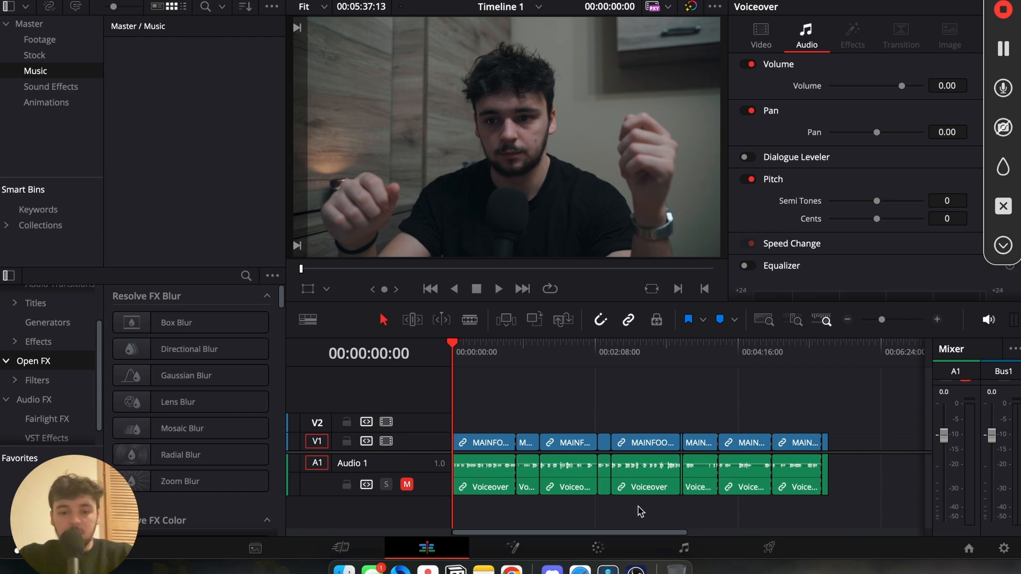
- Show the Music bin after rough-cutting the timeline and muting the voiceover track
left_click(189, 111)
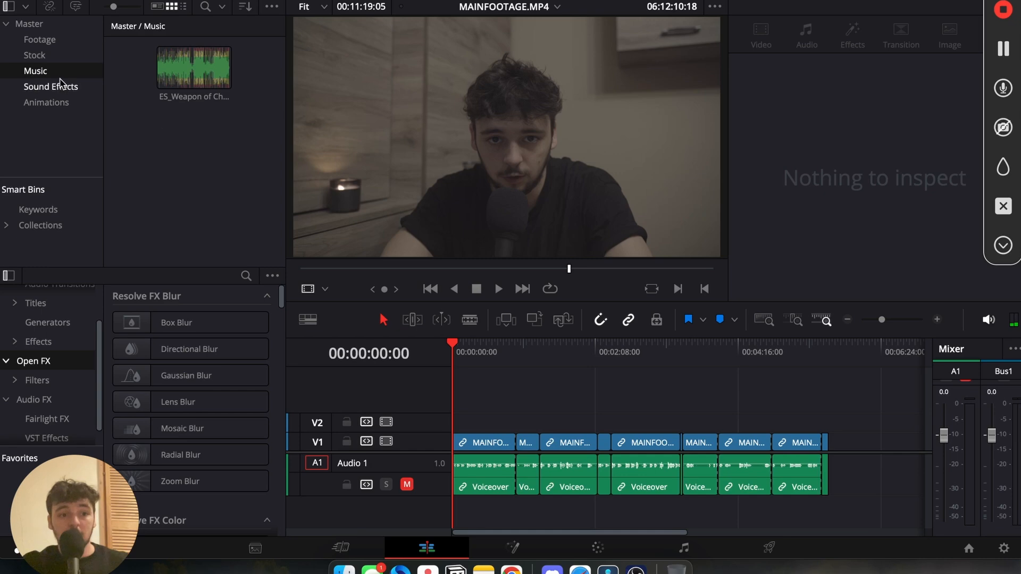
mouse_move(205, 222)
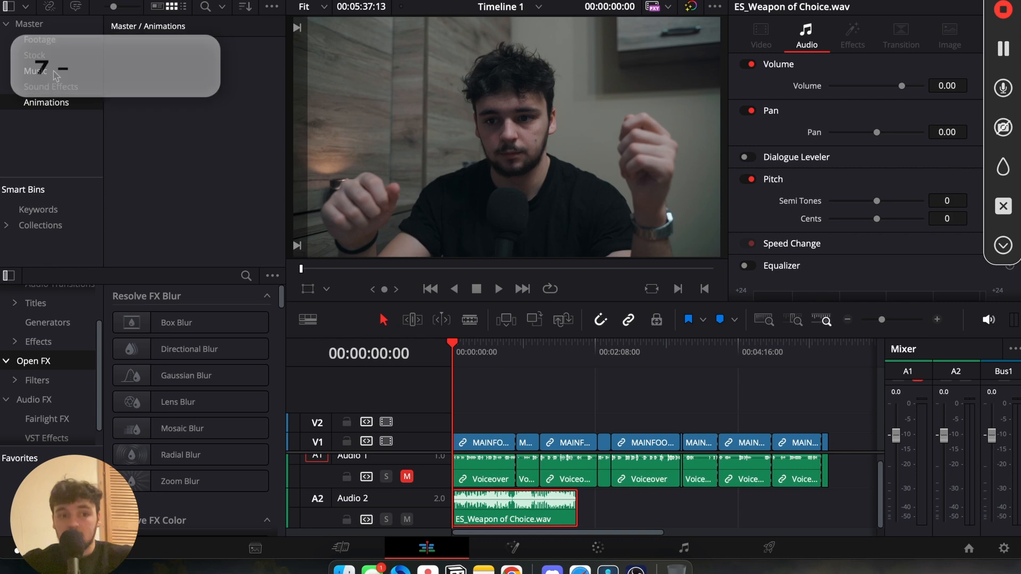
- Browse the Stock and Animations bins after placing ES_Weapon of Choice.wav on Audio 2
left_click(34, 54)
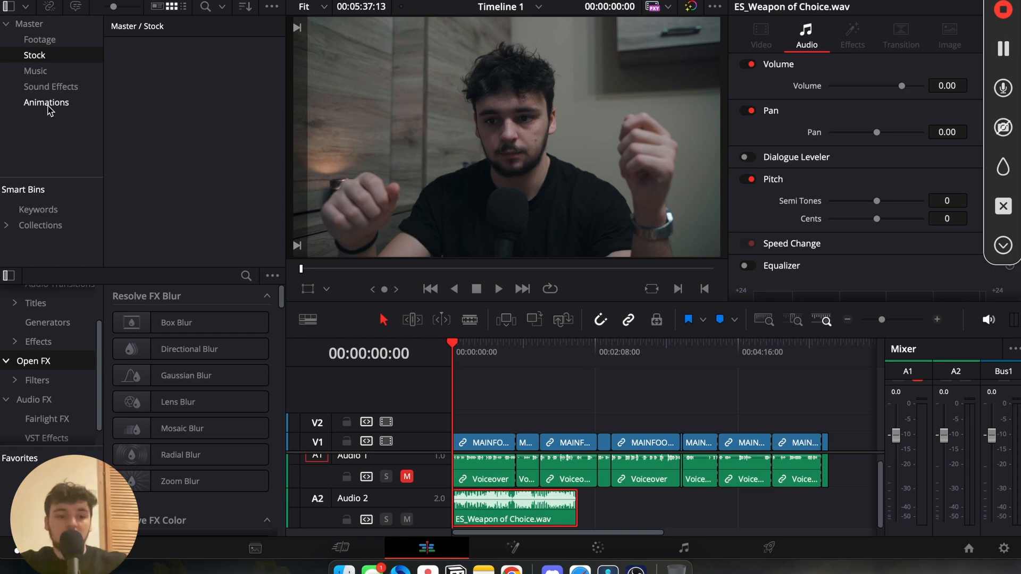
left_click(45, 104)
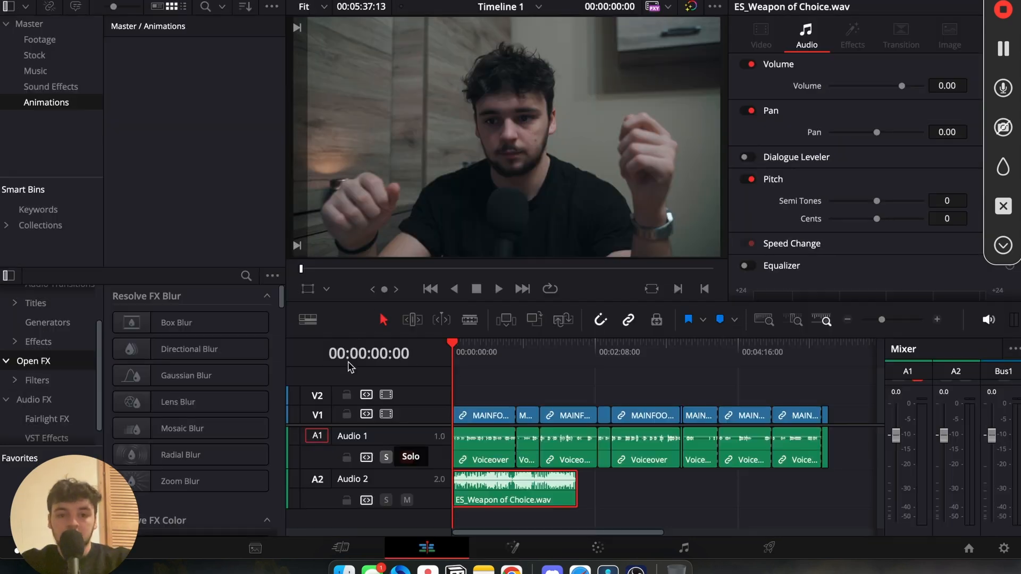
- Add Solid Color generators on V2 and V3 and repeat the music clip along Audio 2
left_click(407, 457)
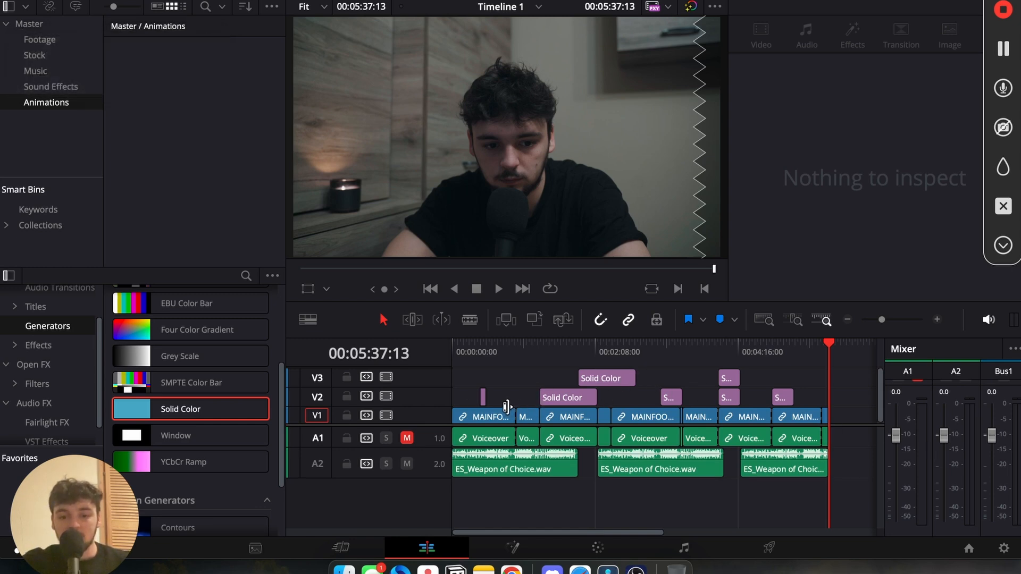
mouse_move(71, 95)
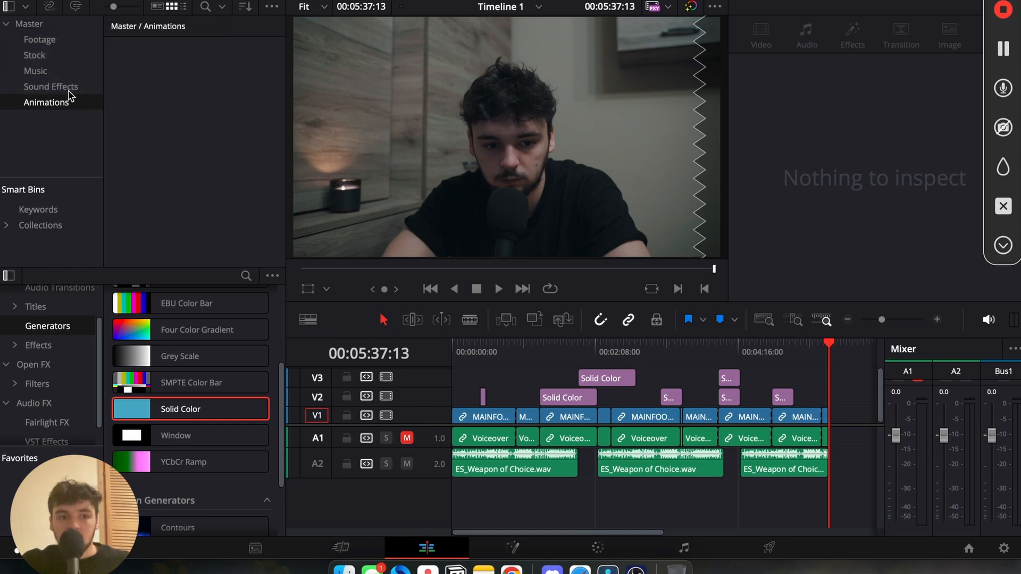
- Select all eleven Essential Sounds files in Finder and import them into the Sound Effects bin
left_click(51, 87)
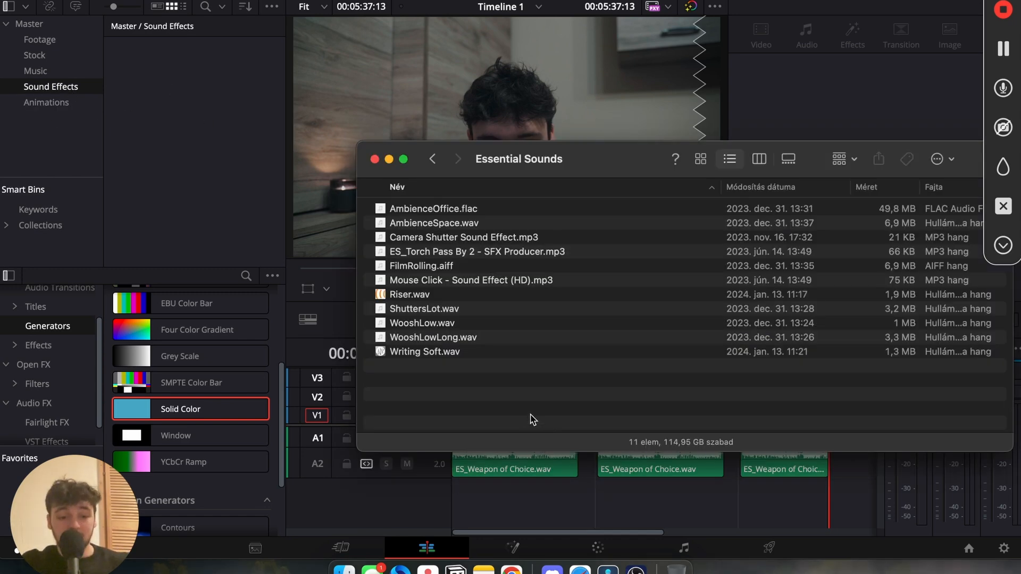
key("cmd+a")
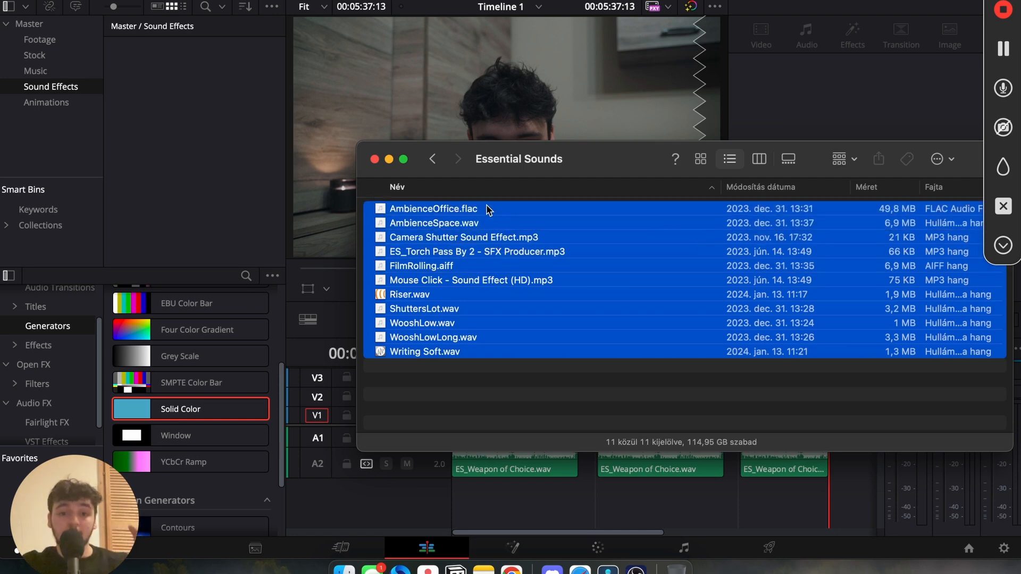
mouse_move(508, 229)
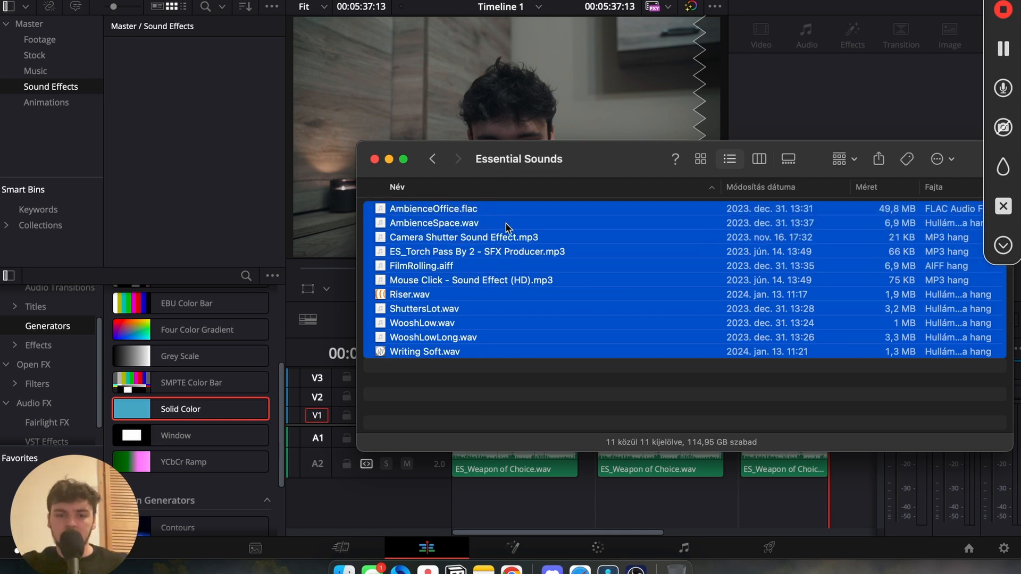
mouse_move(201, 132)
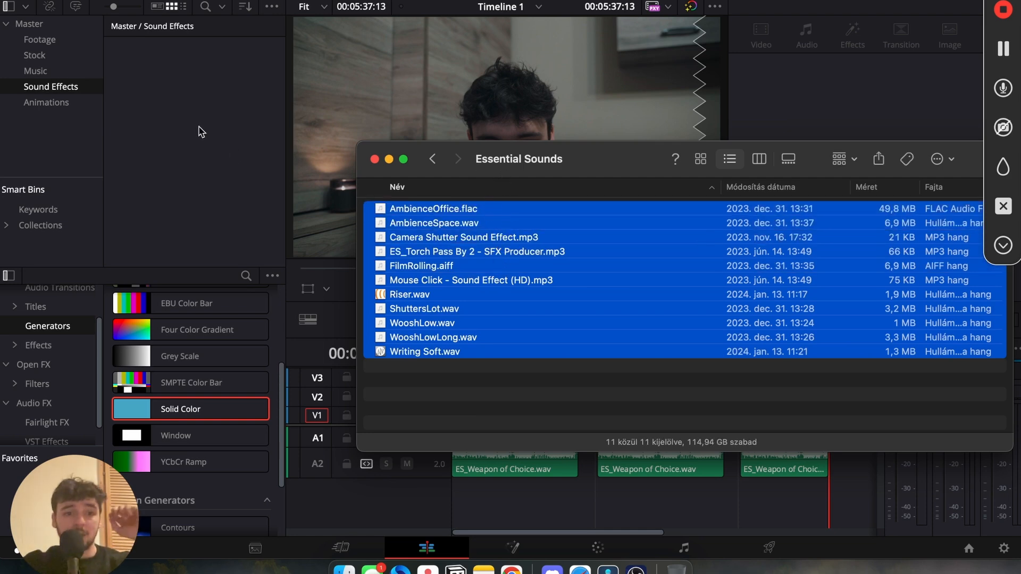
left_click(375, 158)
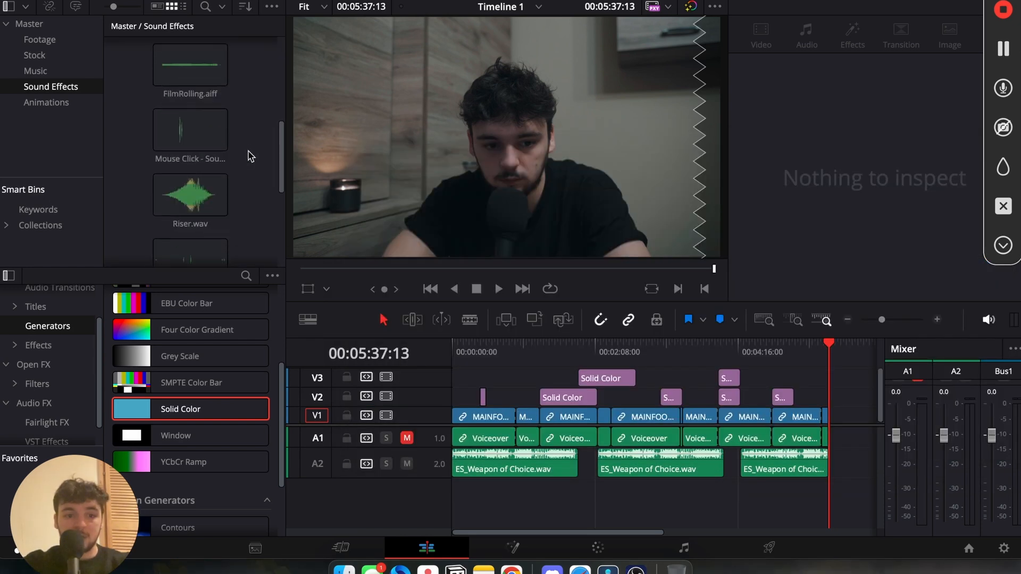
- Drag WooshLowLong.wav onto a new Audio 3 track at a cut point
left_click(190, 160)
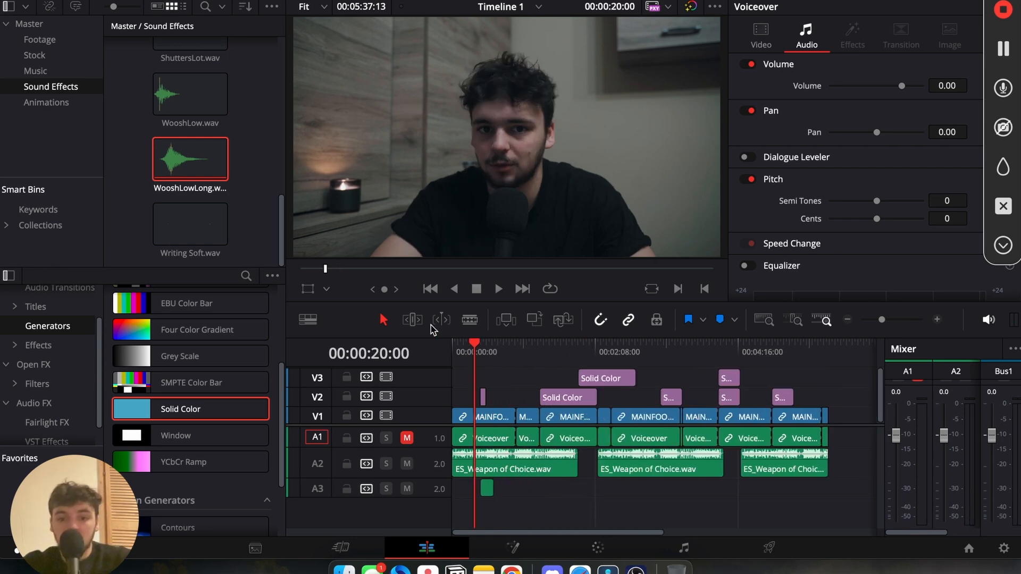
left_click_drag(190, 158, 653, 499)
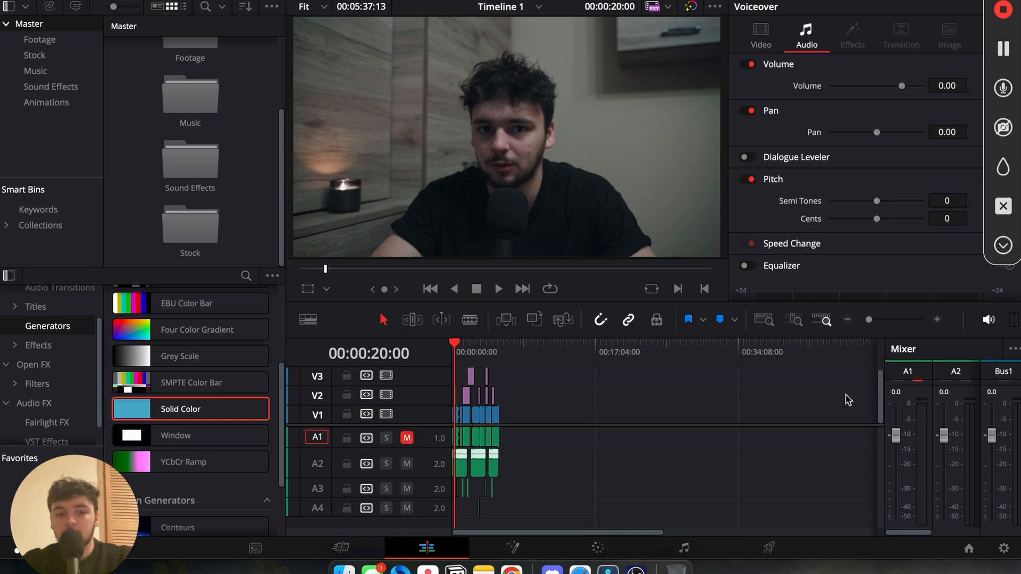
mouse_move(725, 409)
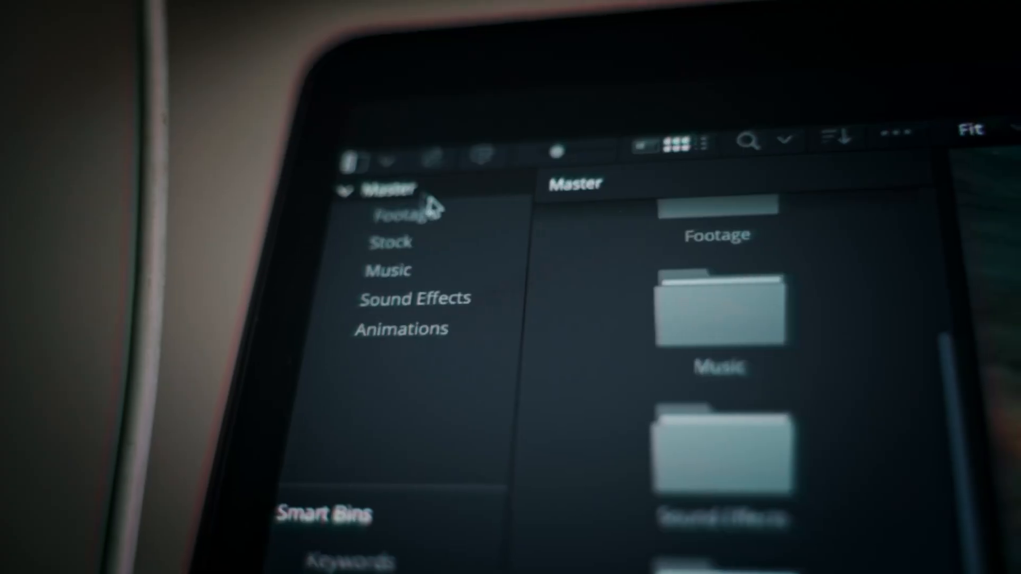
- Switch from the Sound Effects bin to the Music bin holding Weapon of Choice
left_click(389, 269)
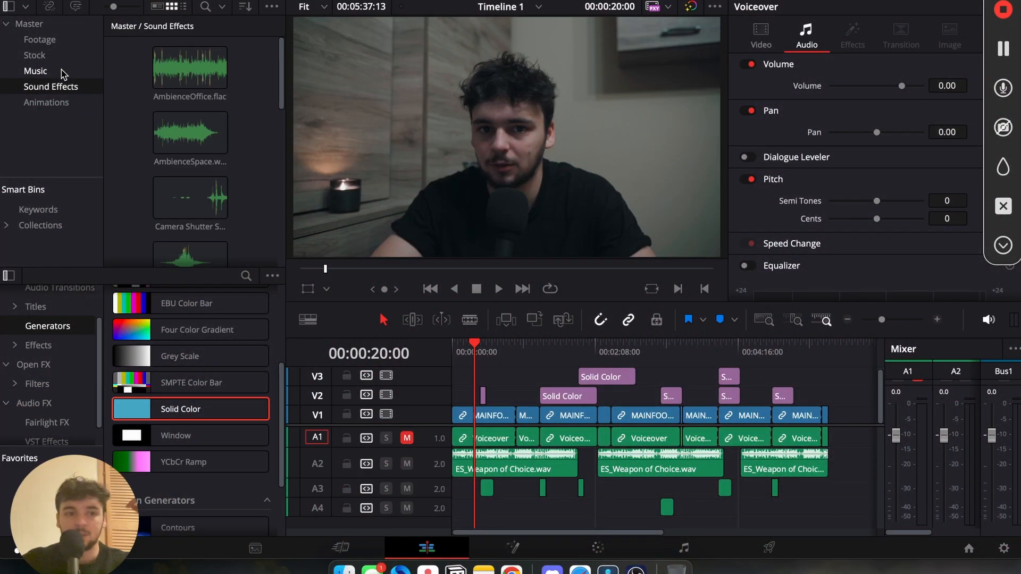
left_click(35, 70)
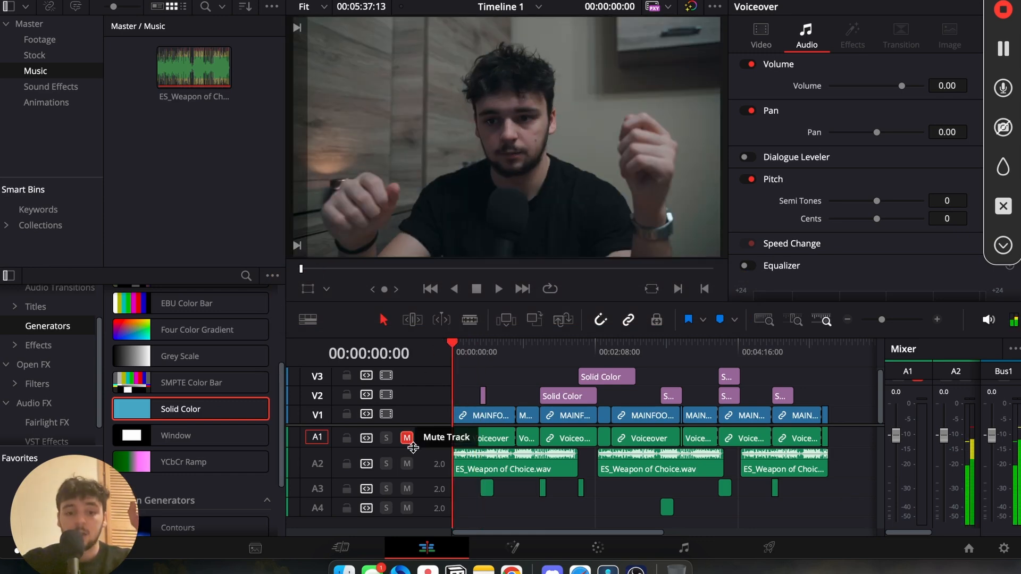
- Mute the Audio 2 music and Audio 3 sound-effects tracks before playback
left_click(408, 437)
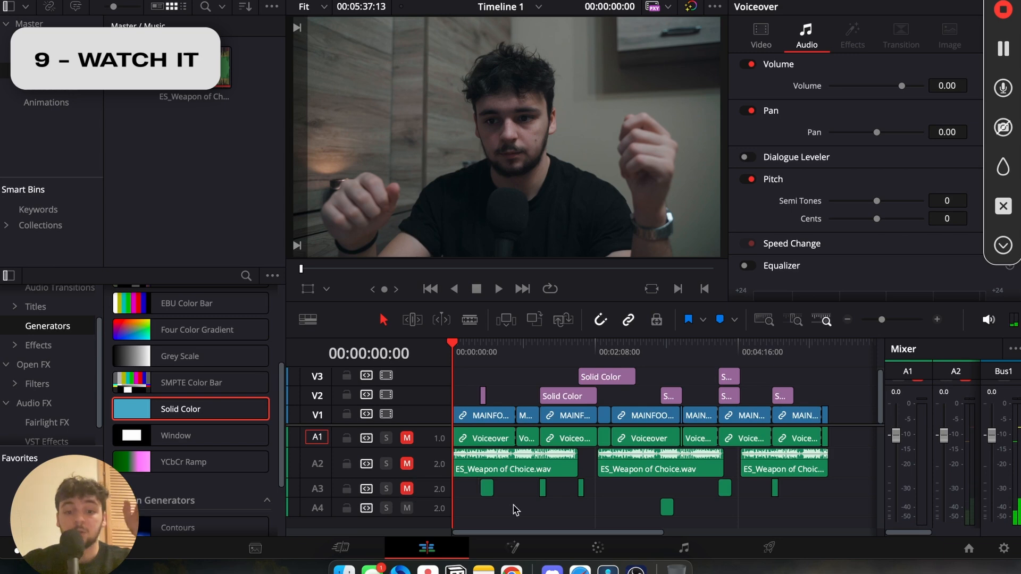
left_click(497, 288)
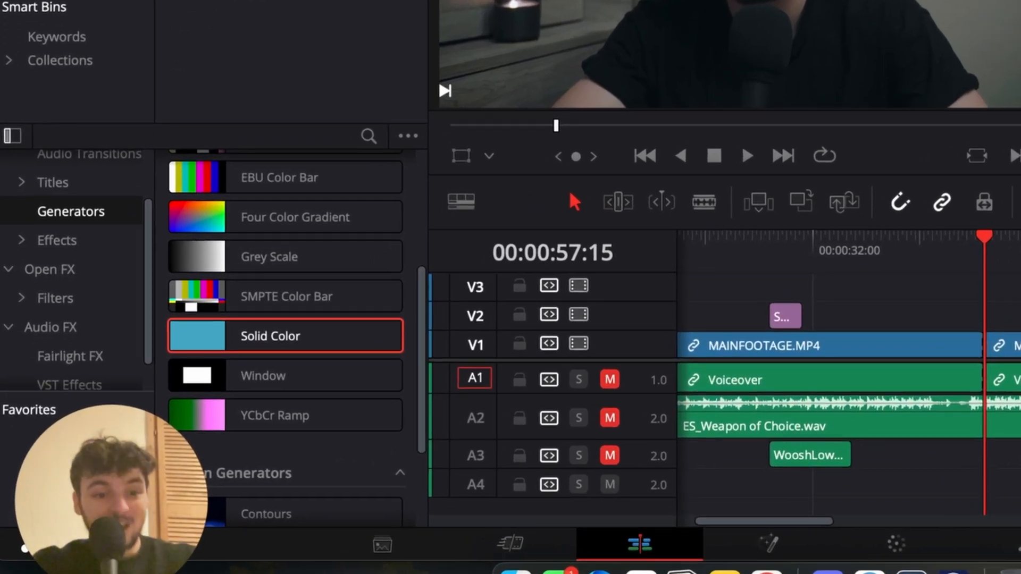
mouse_move(1006, 273)
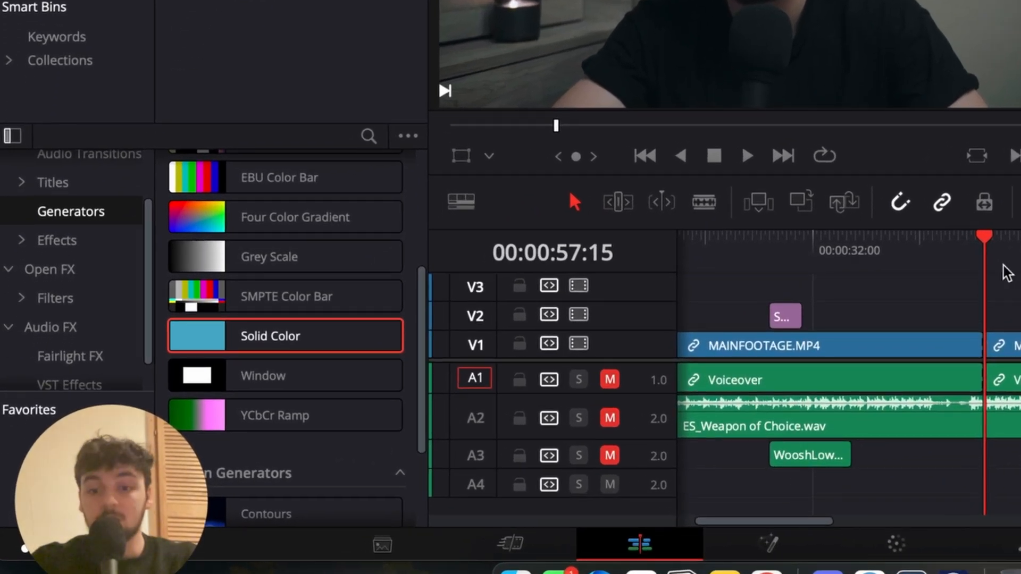